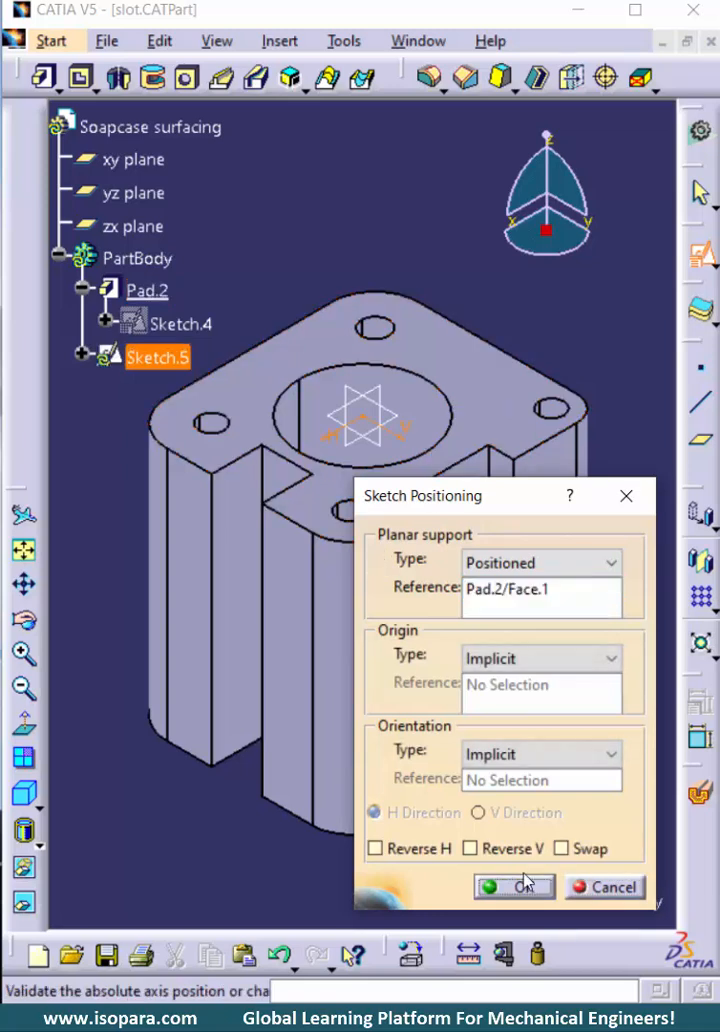
# Place Sketch.5 on Pad.2's top face and project that face's outline into it
pyautogui.click(512, 887)
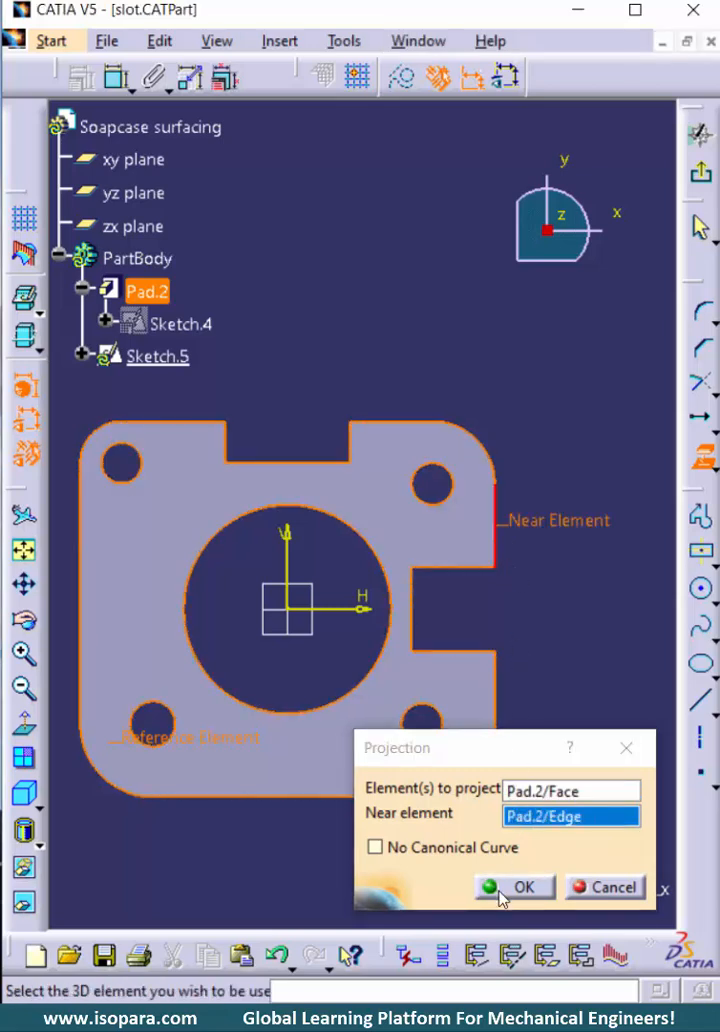
pyautogui.click(519, 887)
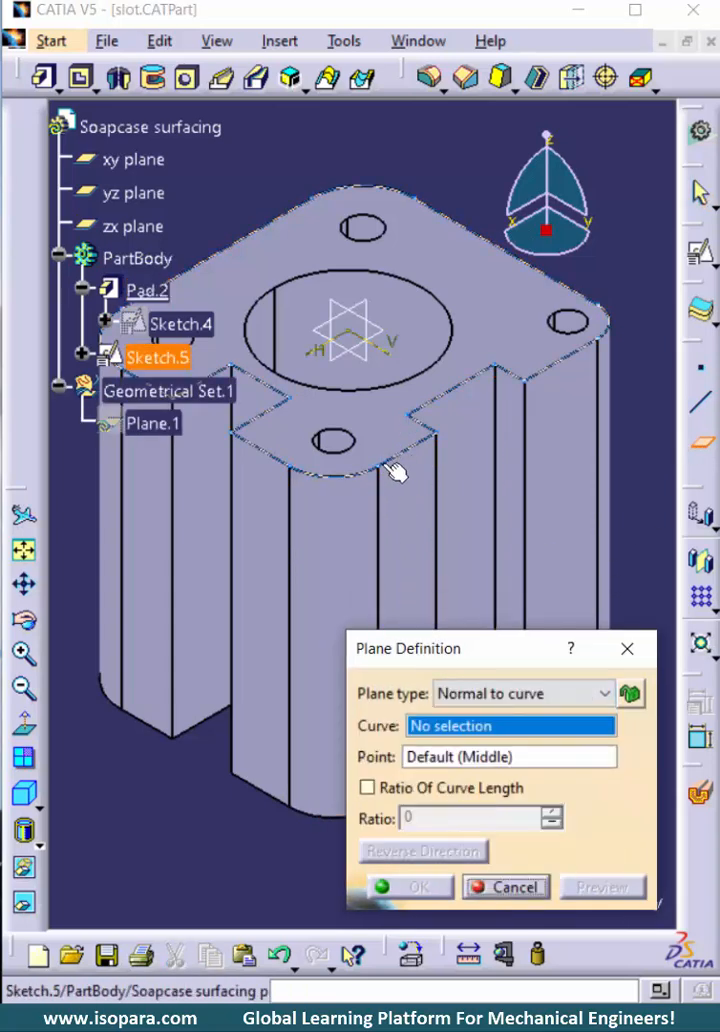
# Create Plane.1 normal to the Sketch.5 outline through one of its vertices
pyautogui.click(385, 455)
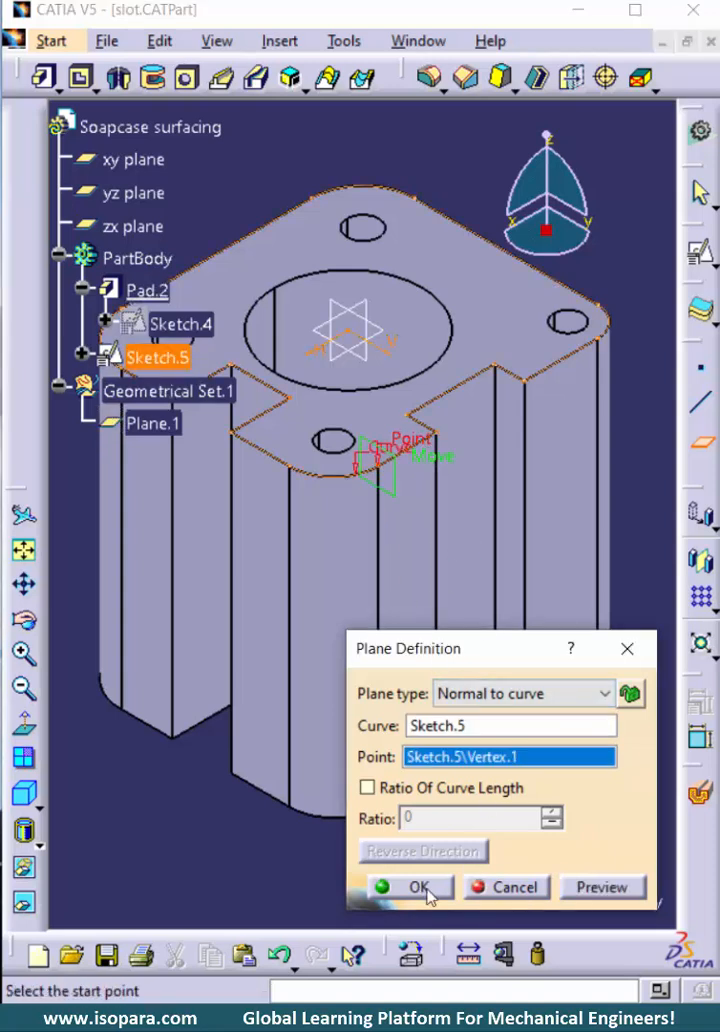
pyautogui.click(421, 887)
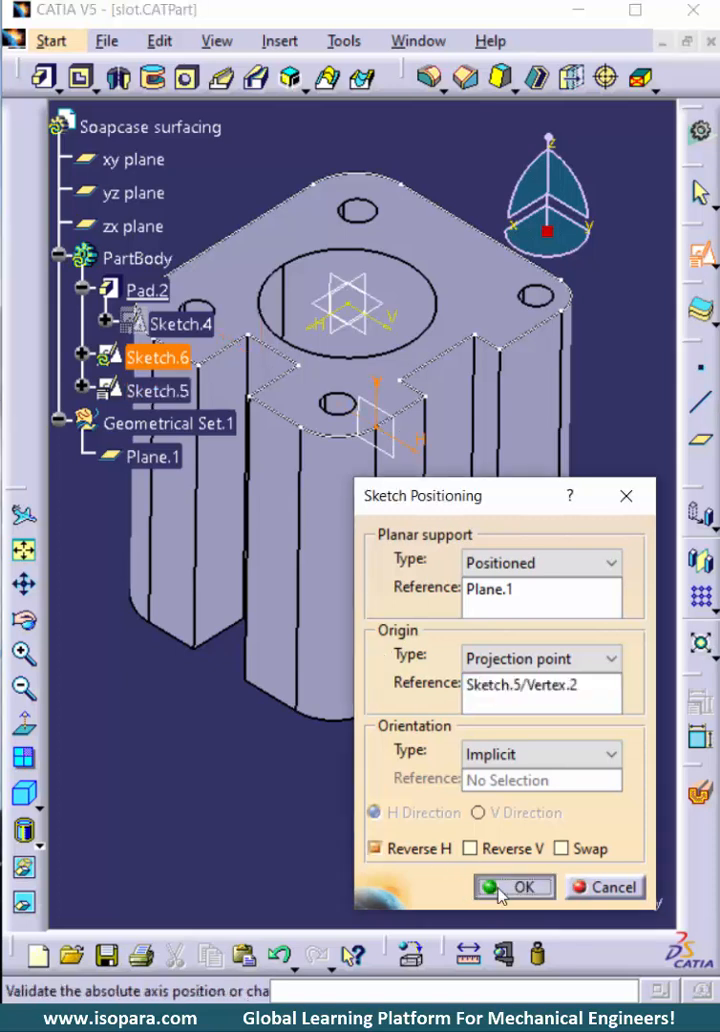
# Position Sketch.6 on Plane.1 and draw a 5 mm square below the top edge
pyautogui.click(514, 887)
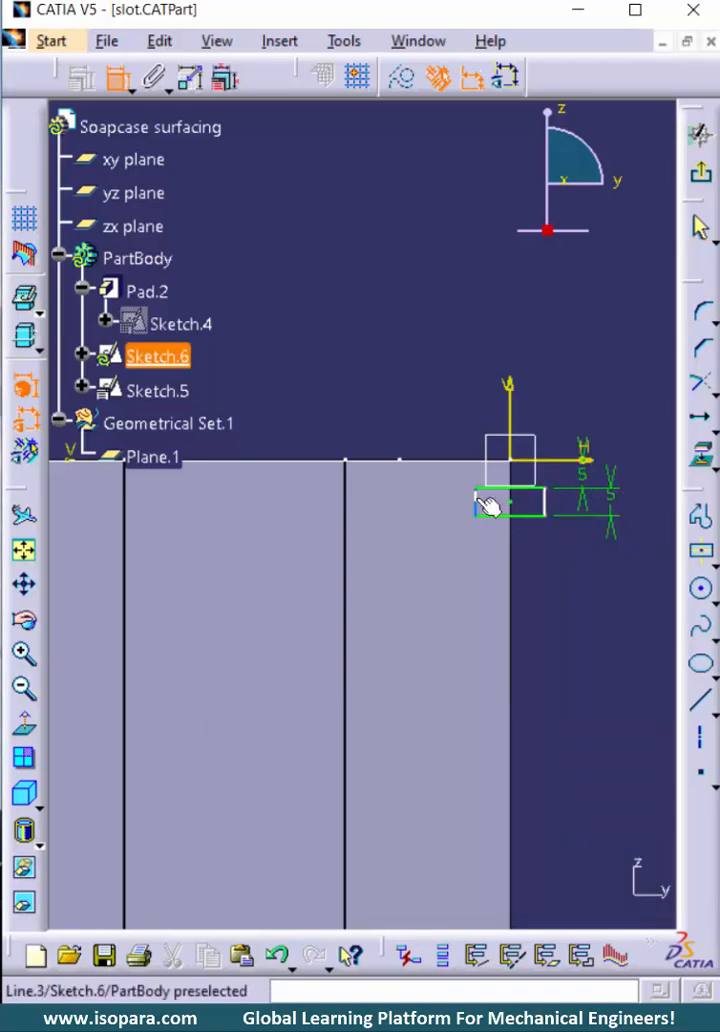
pyautogui.click(646, 628)
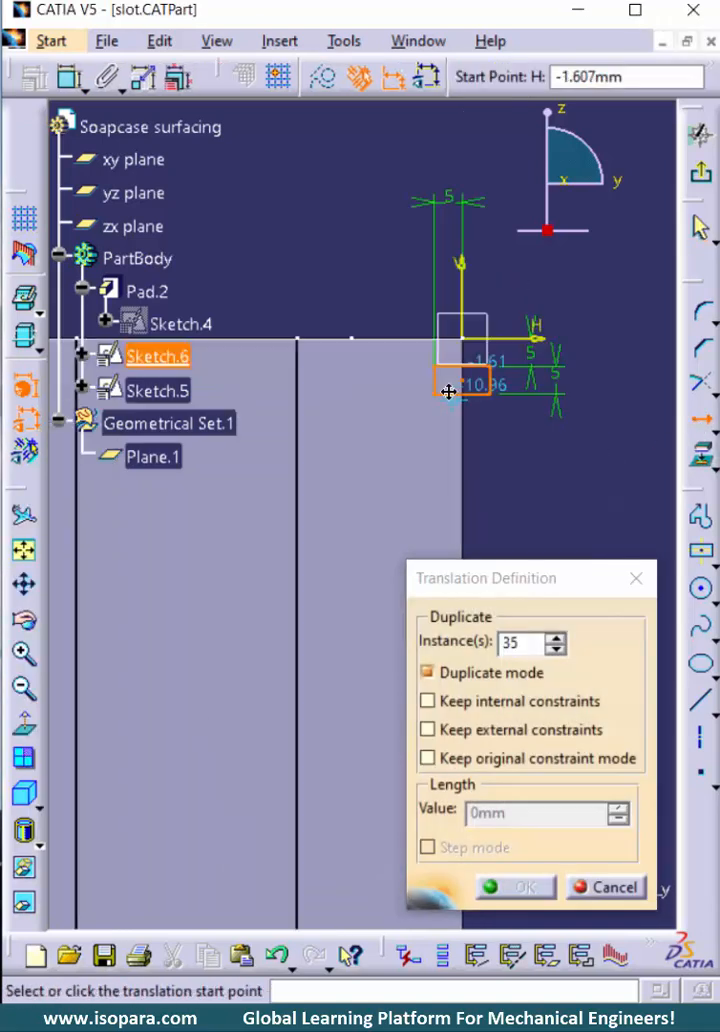
# Duplicate the 5 mm square 35 times in a column down the block's side
pyautogui.click(455, 390)
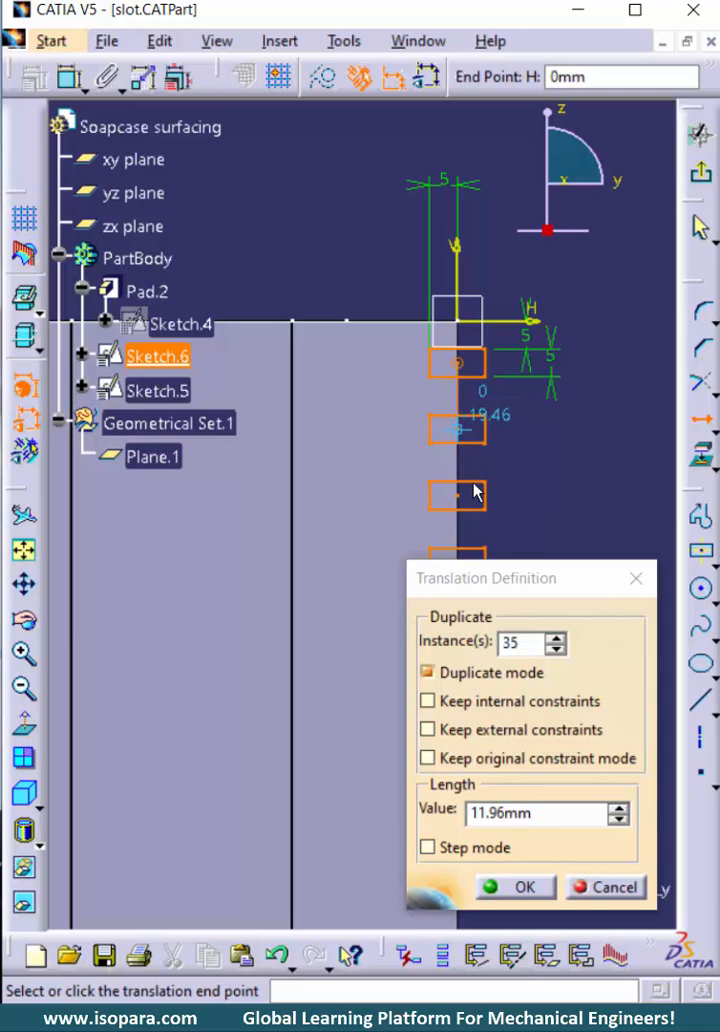
pyautogui.click(514, 887)
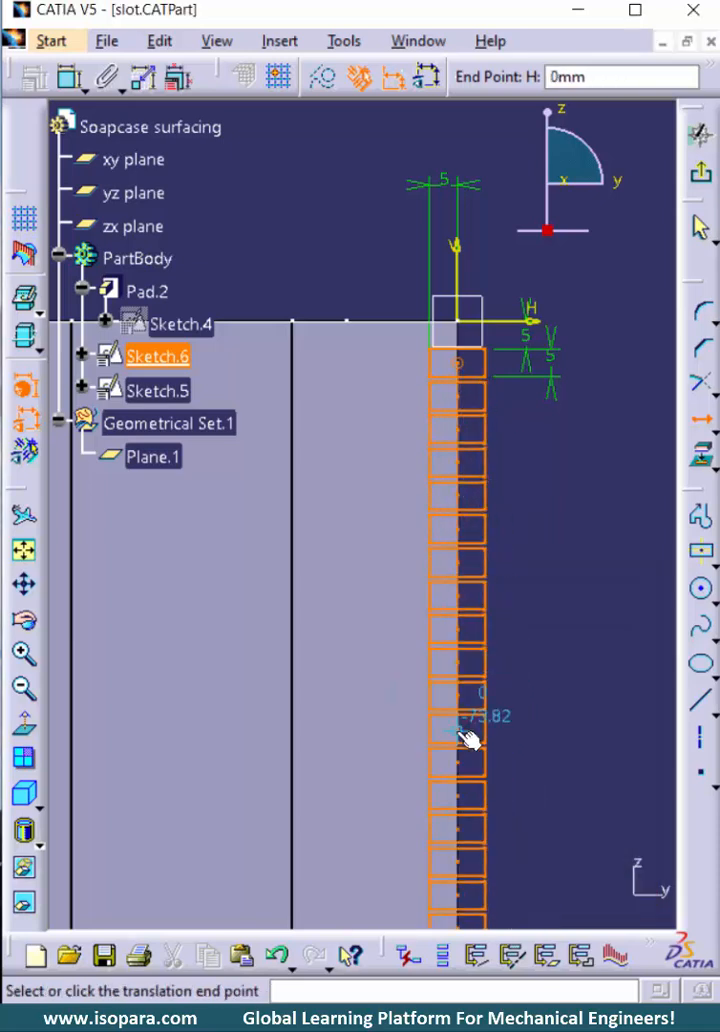
pyautogui.press('Escape')
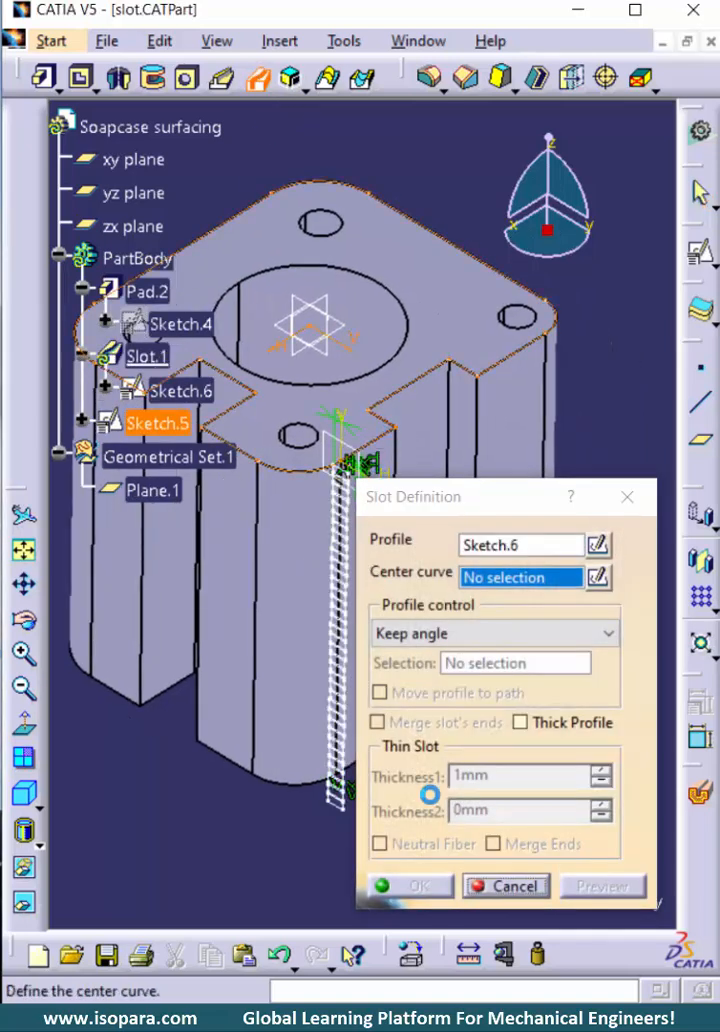
# Create Slot.1 with Sketch.6 as profile and Sketch.5 as center curve
pyautogui.click(505, 886)
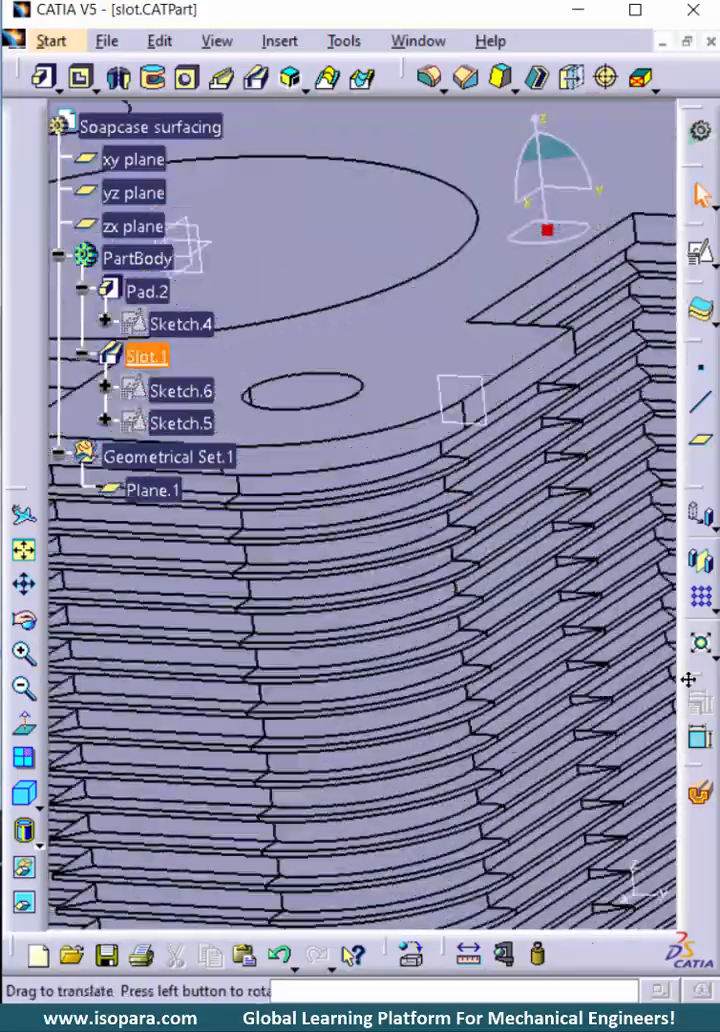